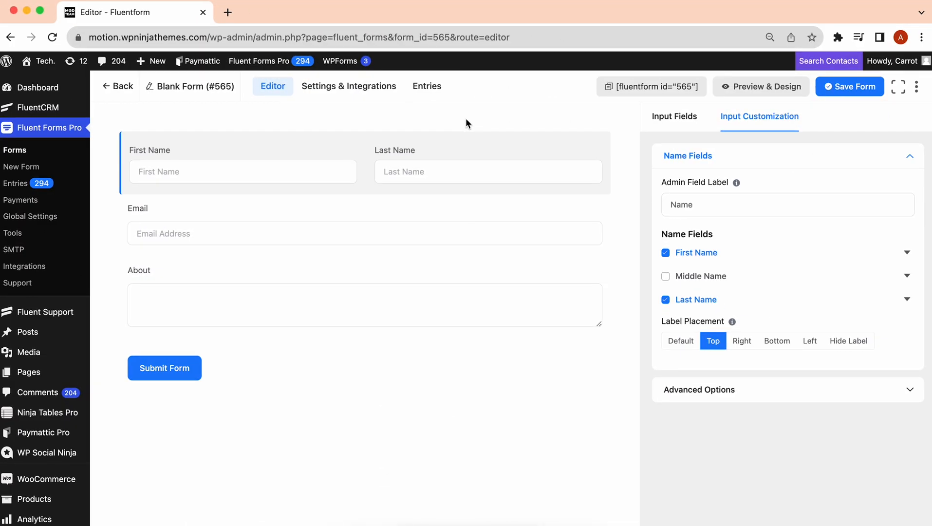
- Open the form's Settings & Integrations, landing on the default confirmation settings
{"action": "left_click", "coordinate": [349, 86]}
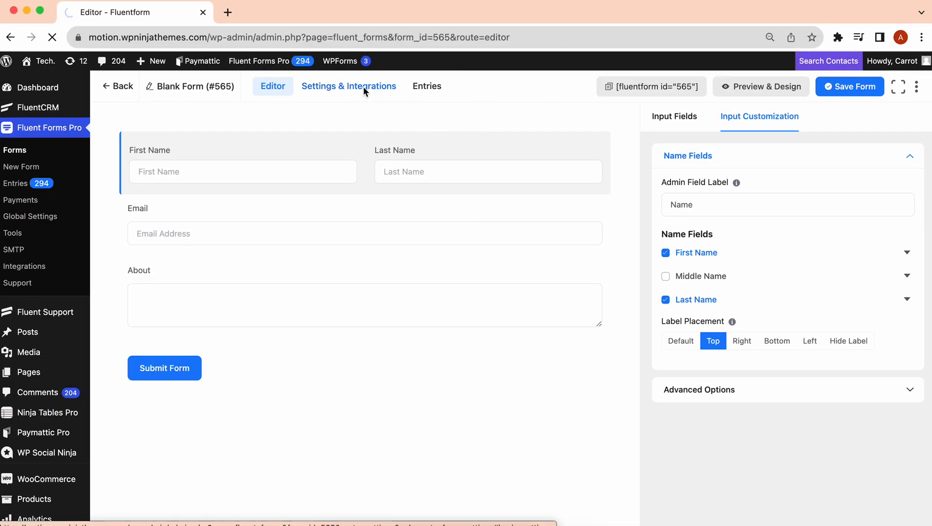
{"action": "left_click", "coordinate": [349, 86]}
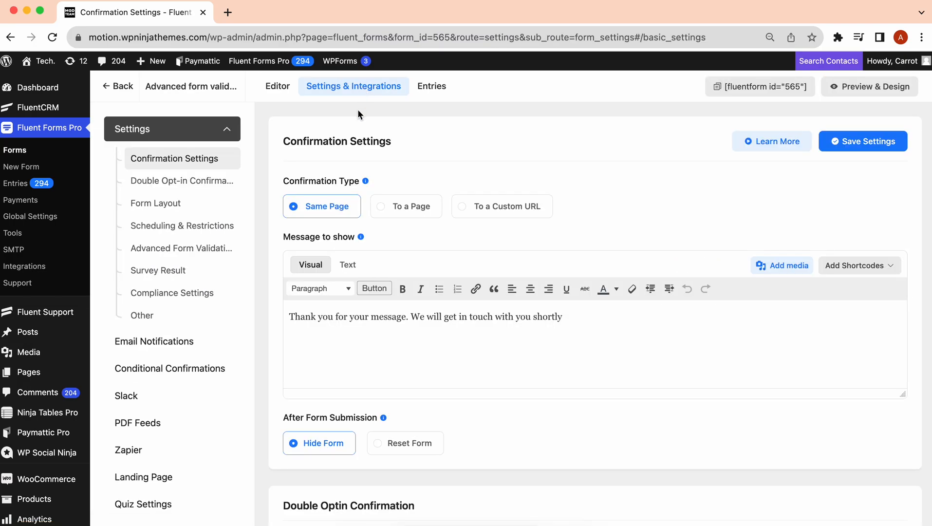
- Open Advanced Form Validation, try enabling it with rejection on match, then return there
{"action": "left_click", "coordinate": [181, 248]}
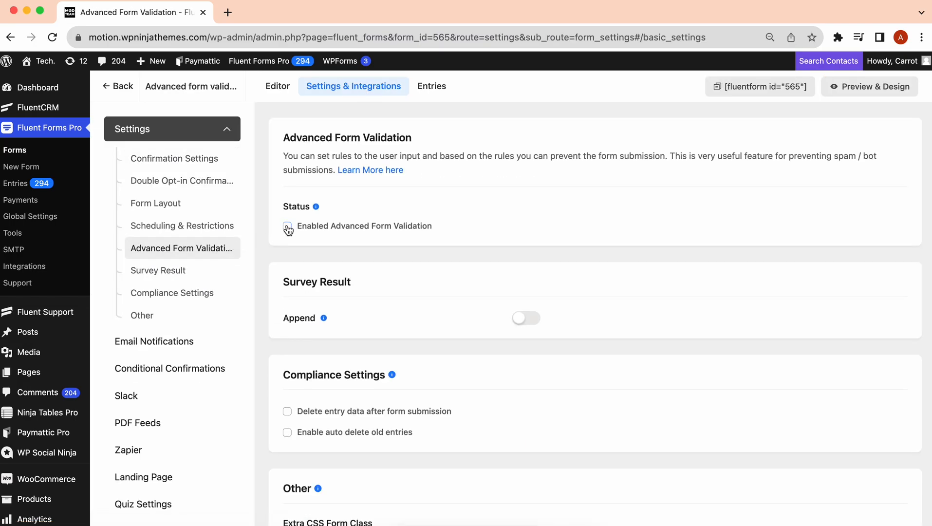
{"action": "left_click", "coordinate": [287, 226]}
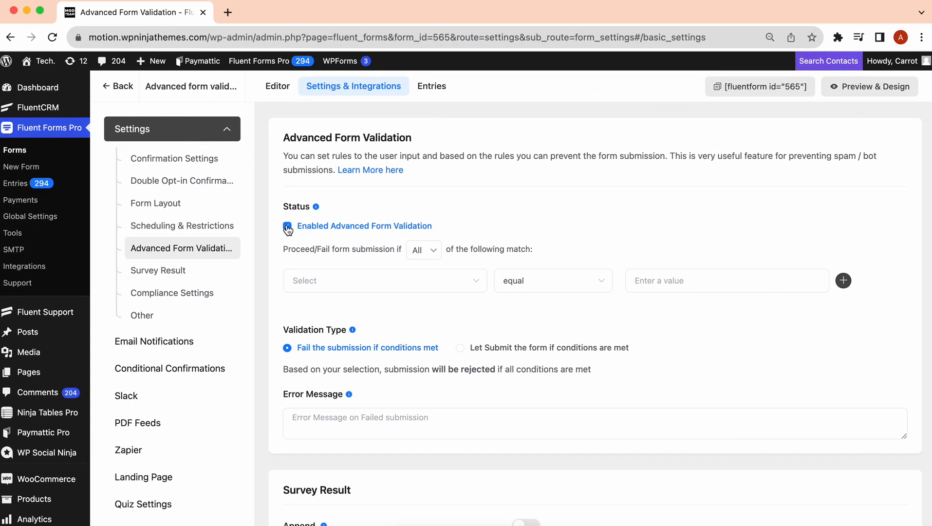
{"action": "left_click", "coordinate": [384, 280]}
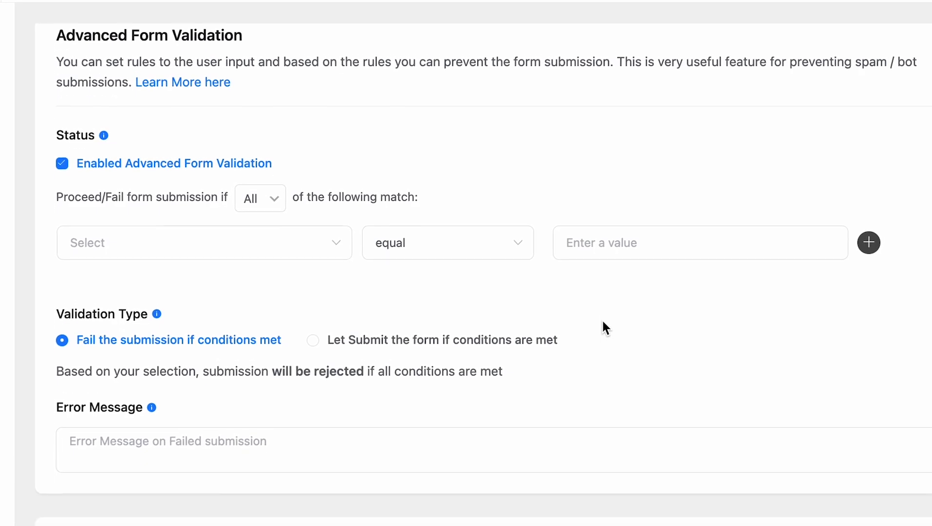
{"action": "scroll", "scroll_direction": "down", "scroll_amount": 3}
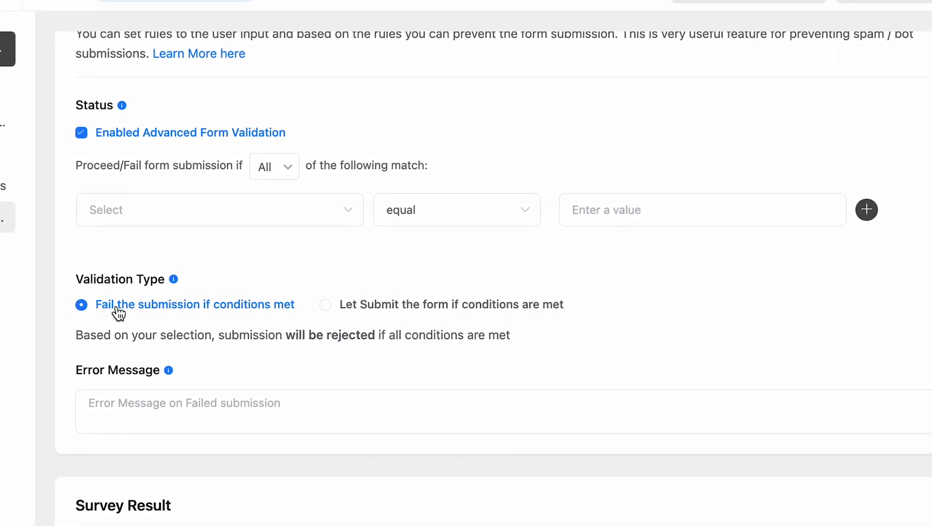
{"action": "left_click", "coordinate": [274, 167]}
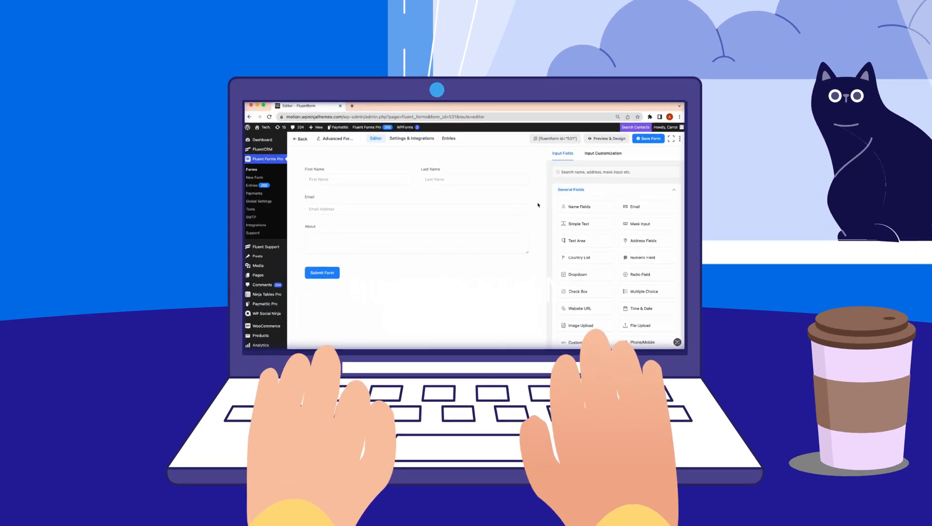
{"action": "left_click", "coordinate": [354, 82]}
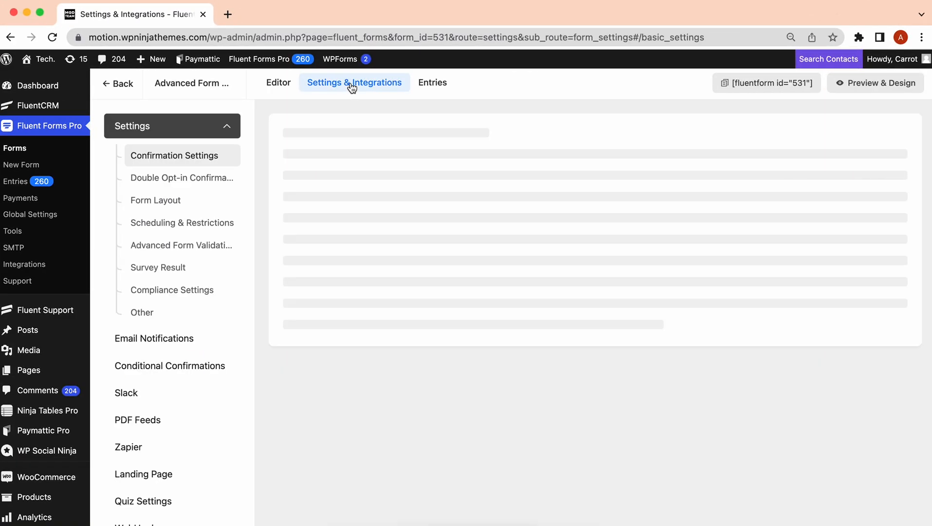
{"action": "left_click", "coordinate": [181, 245]}
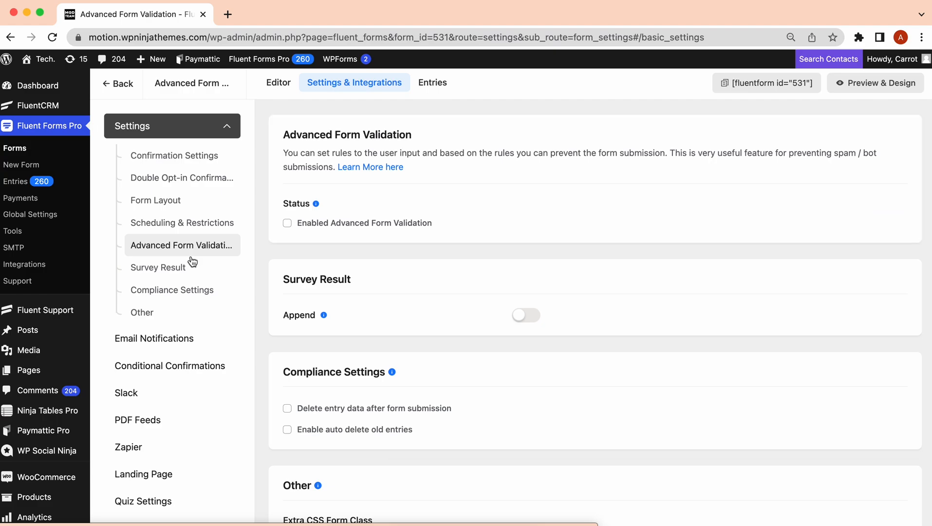
- Enable advanced validation with rule: First Name 'Less than to Data length' 2
{"action": "left_click", "coordinate": [287, 224]}
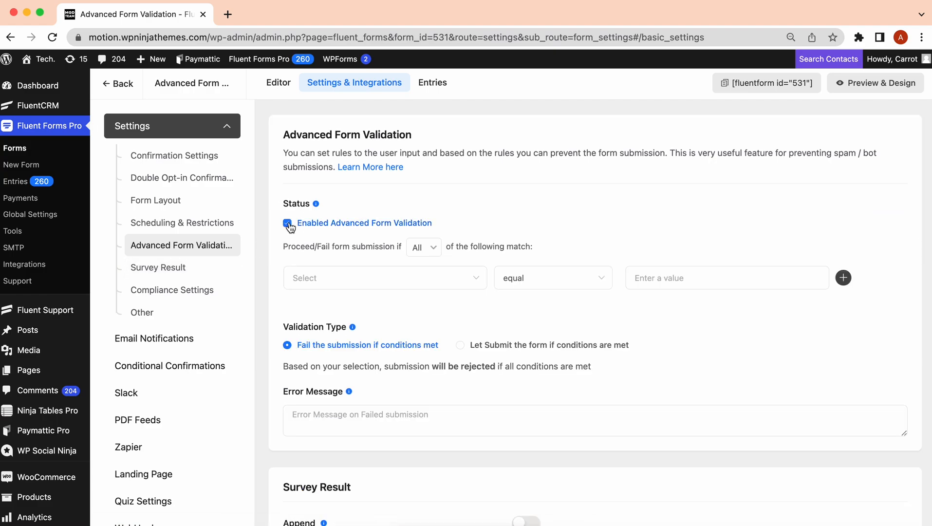
{"action": "left_click", "coordinate": [385, 278]}
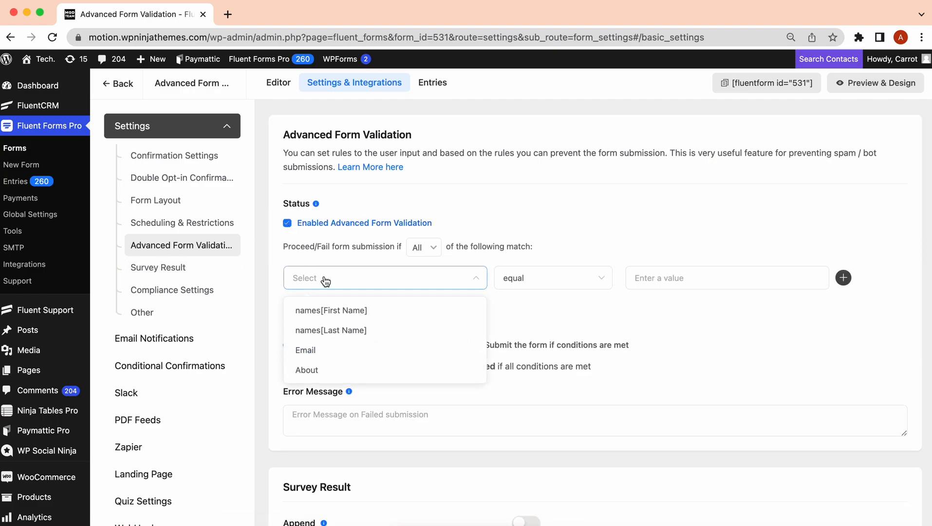
{"action": "left_click", "coordinate": [331, 310]}
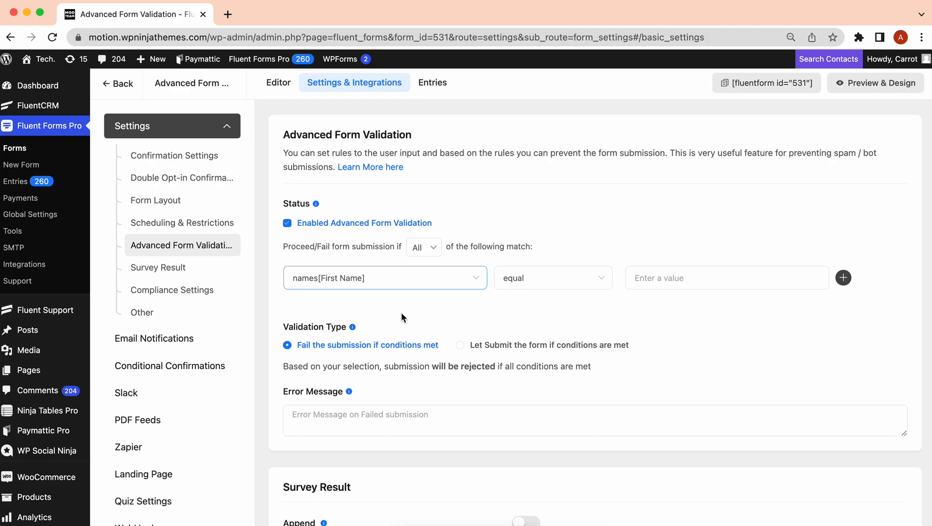
{"action": "left_click", "coordinate": [553, 278]}
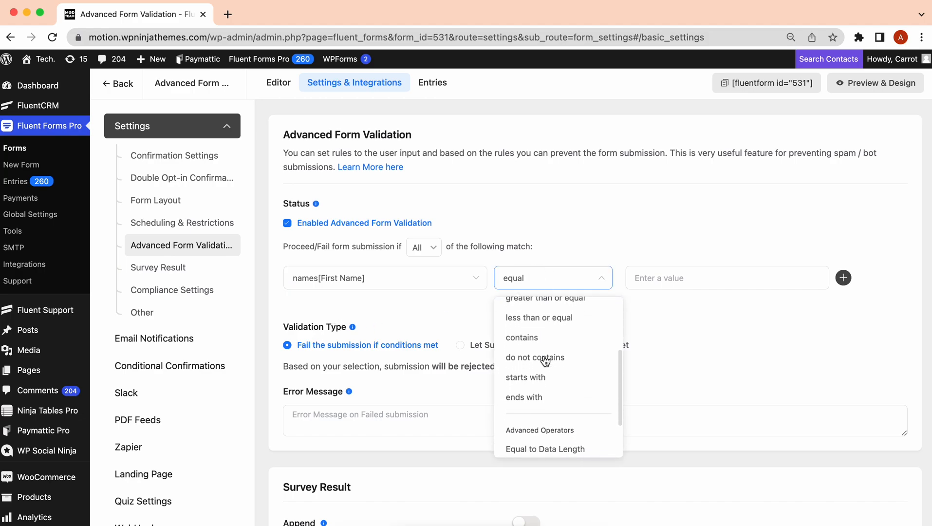
{"action": "scroll", "scroll_direction": "down", "scroll_amount": 3}
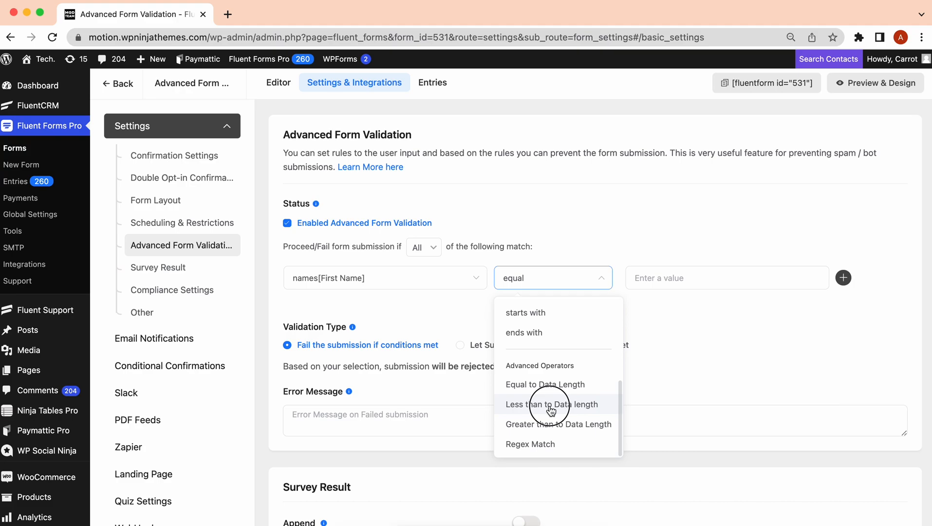
{"action": "left_click", "coordinate": [552, 404]}
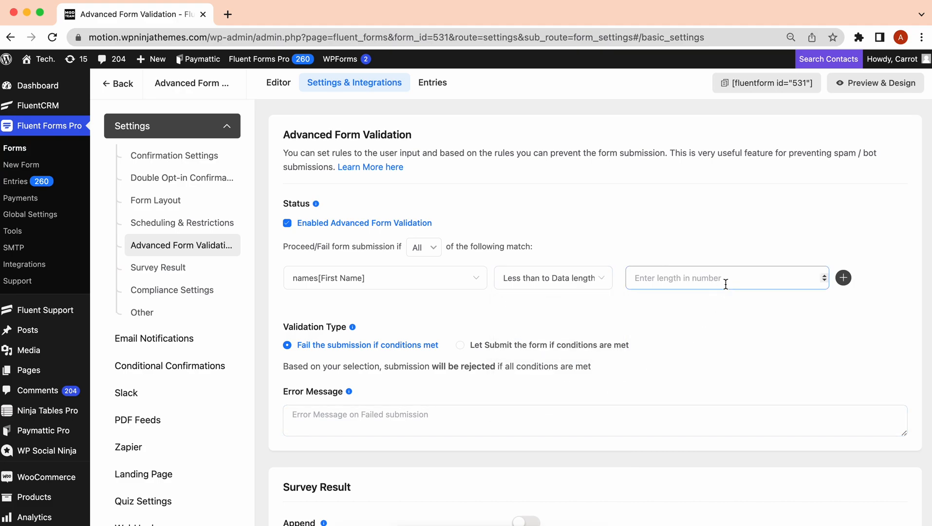
{"action": "type", "text": "2"}
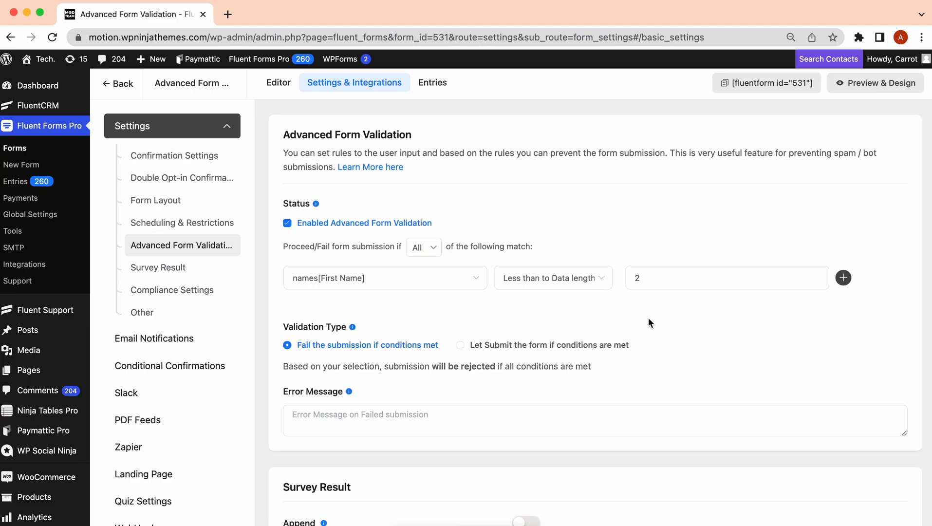
{"action": "mouse_move", "coordinate": [362, 340]}
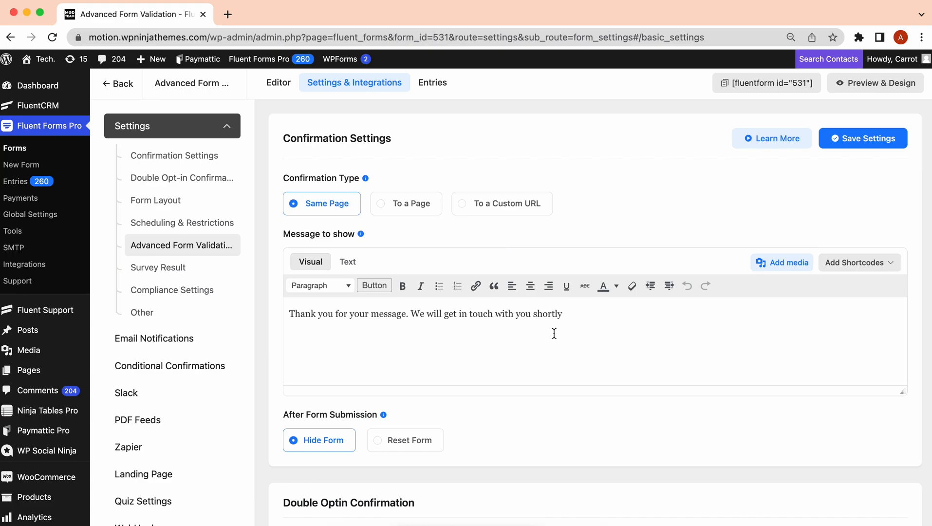
{"action": "left_click", "coordinate": [863, 139]}
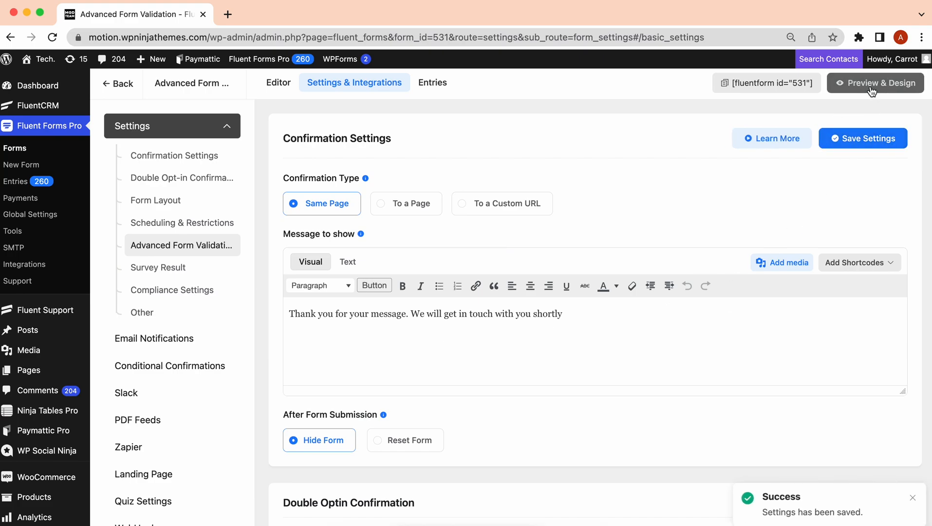
{"action": "left_click", "coordinate": [875, 82]}
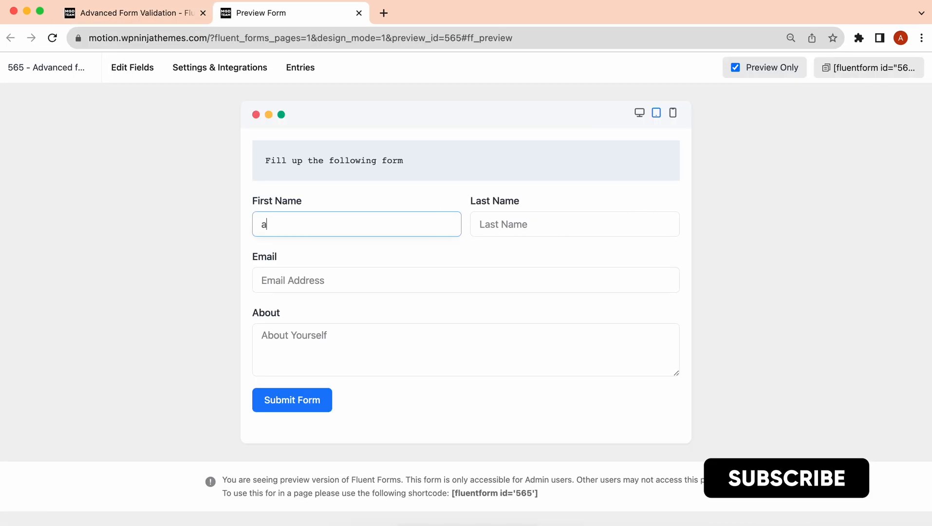
{"action": "type", "text": "a"}
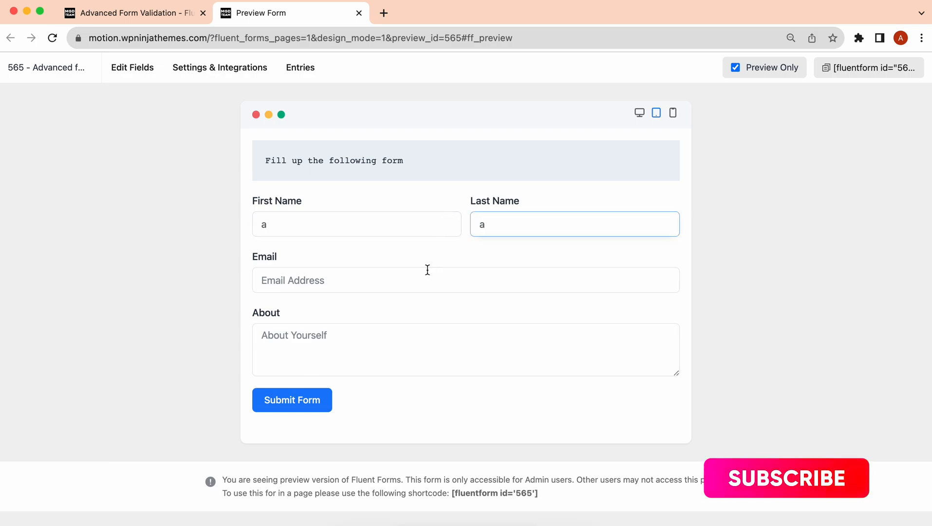
{"action": "type", "text": "aaa@kk.poka"}
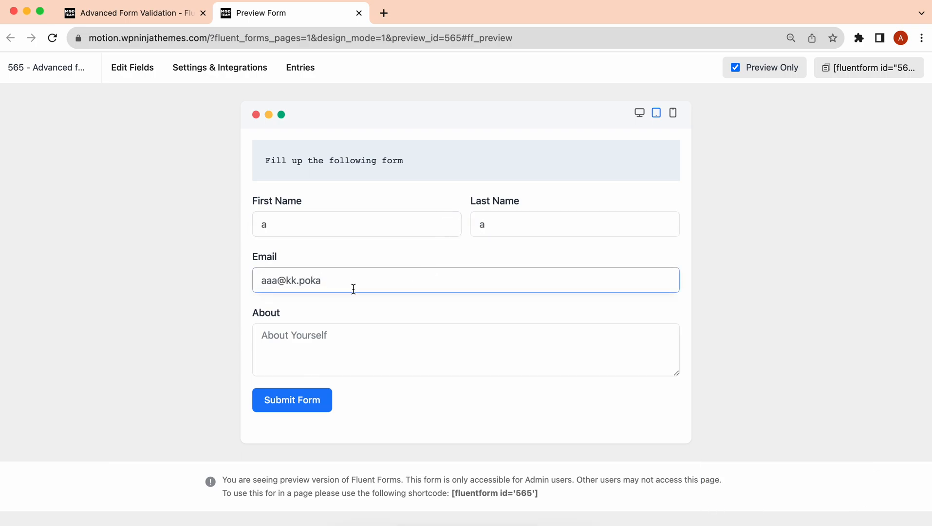
{"action": "left_click", "coordinate": [291, 400]}
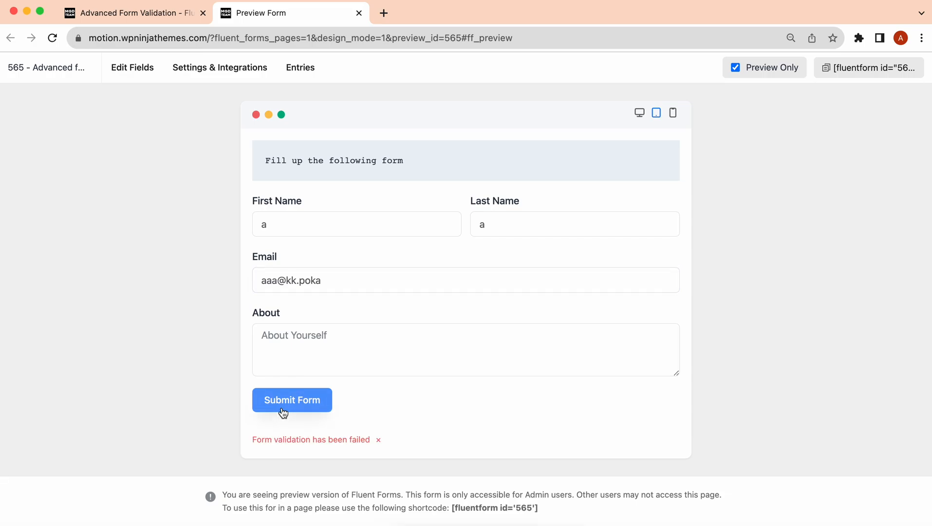
{"action": "mouse_move", "coordinate": [308, 450]}
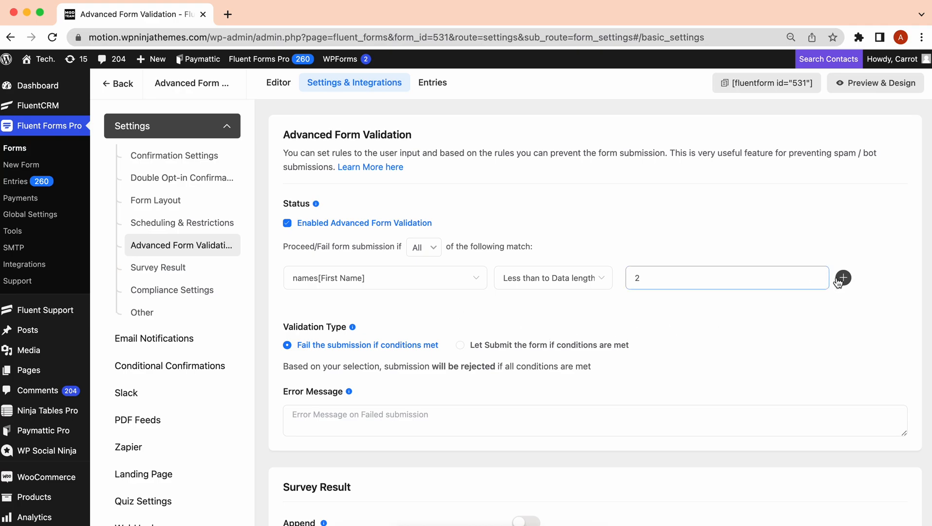
- Add a second condition on the Email field and browse its comparison operators
{"action": "left_click", "coordinate": [842, 278]}
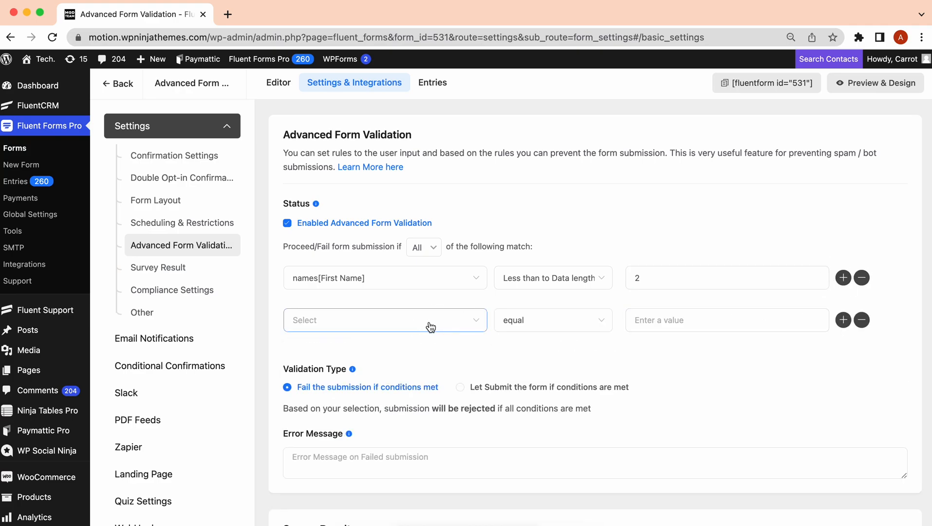
{"action": "left_click", "coordinate": [385, 320]}
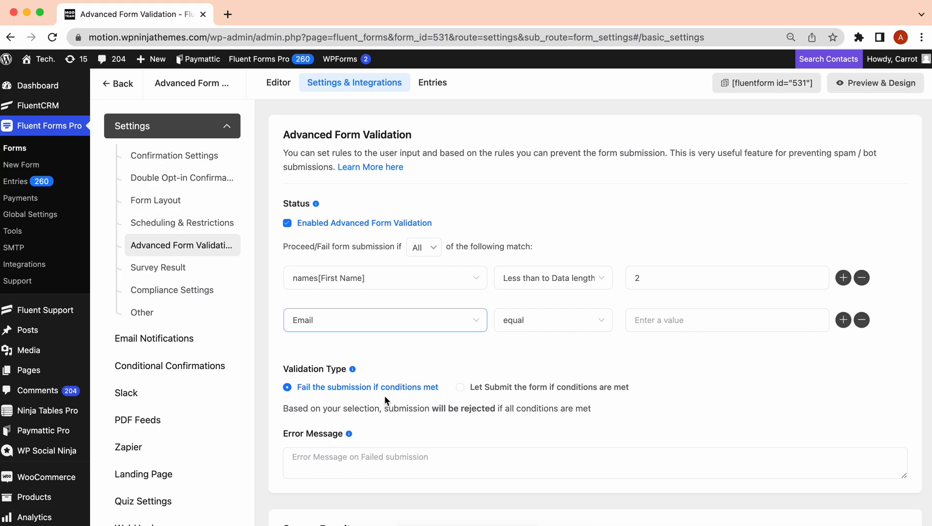
{"action": "left_click", "coordinate": [553, 319]}
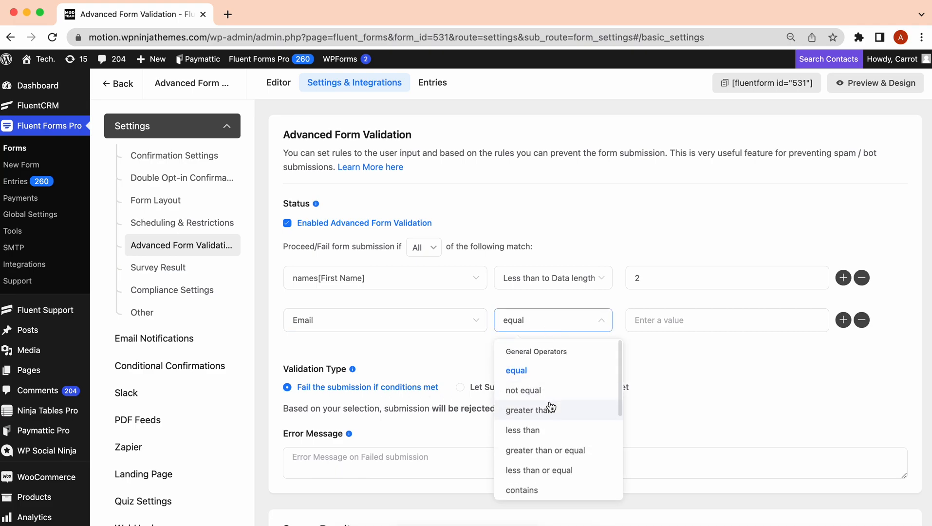
{"action": "scroll", "scroll_direction": "down", "scroll_amount": 3}
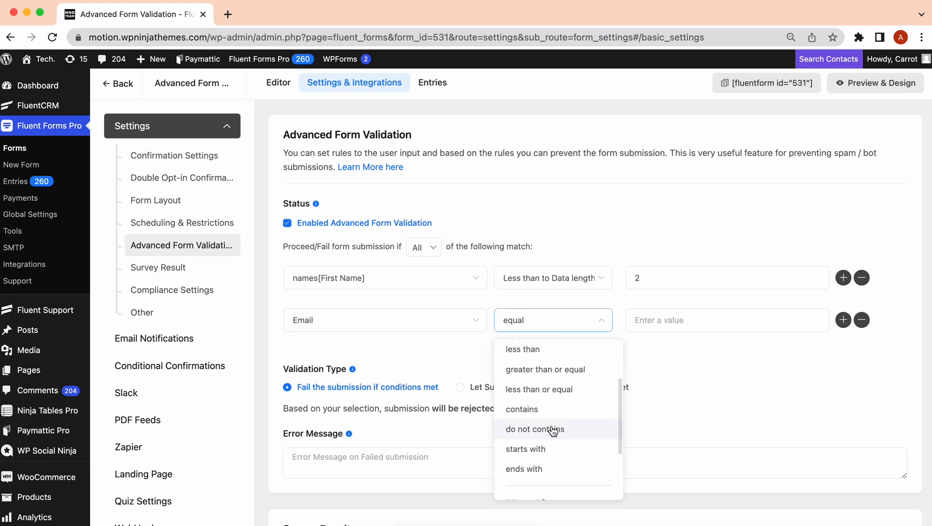
{"action": "left_click", "coordinate": [534, 429]}
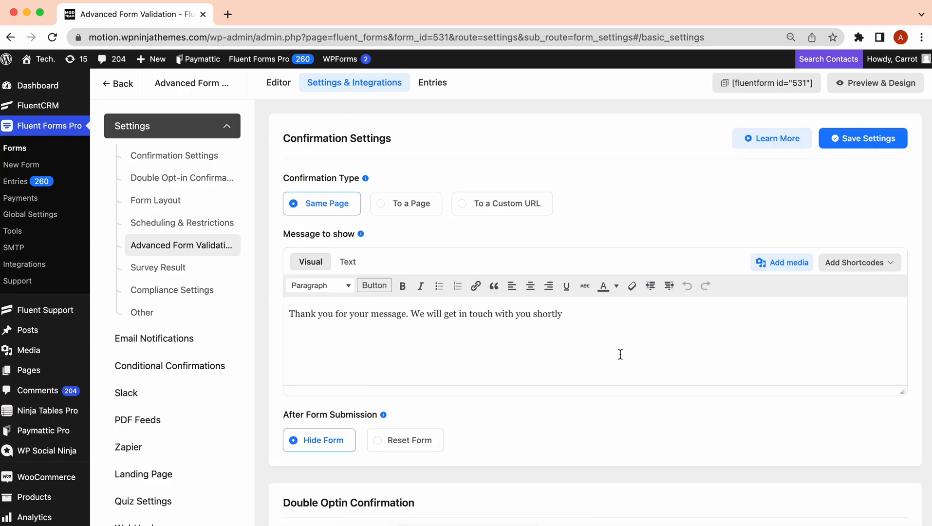
- Preview the form and submit a test entry with a malformed email address
{"action": "left_click", "coordinate": [863, 138]}
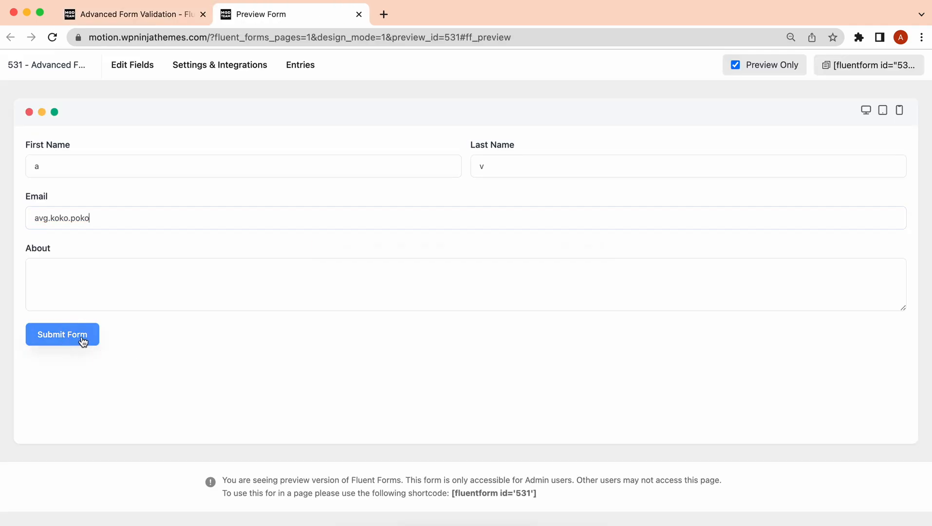
{"action": "left_click", "coordinate": [62, 335]}
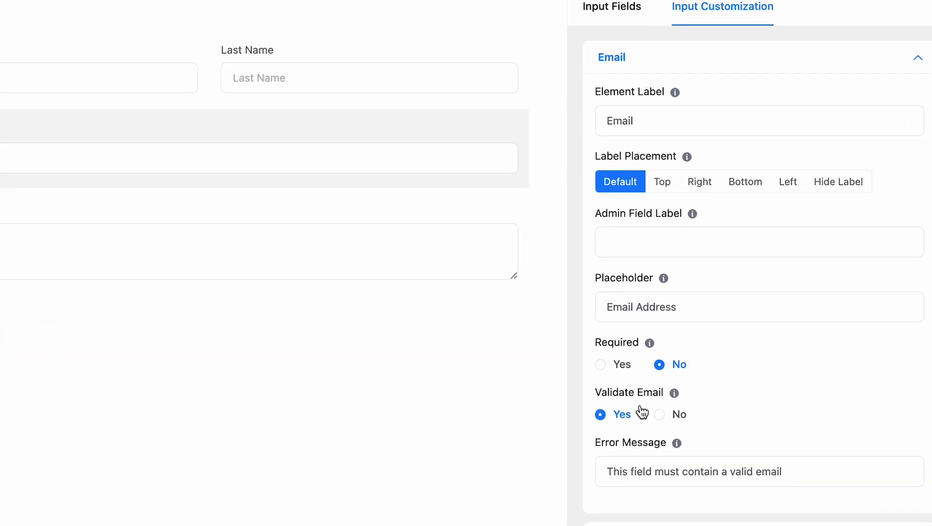
{"action": "mouse_move", "coordinate": [644, 405]}
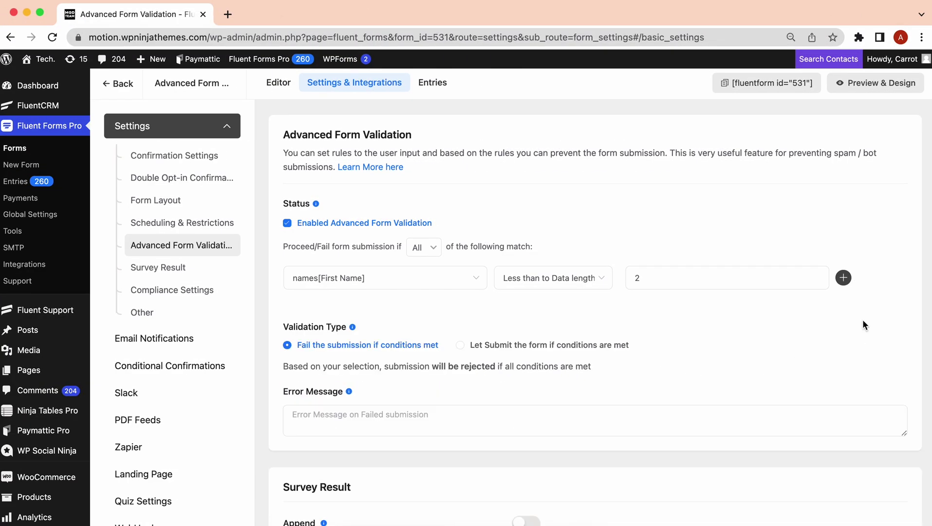
- Add a condition on About using 'Greater than to Data Length' with value 100
{"action": "left_click", "coordinate": [279, 82]}
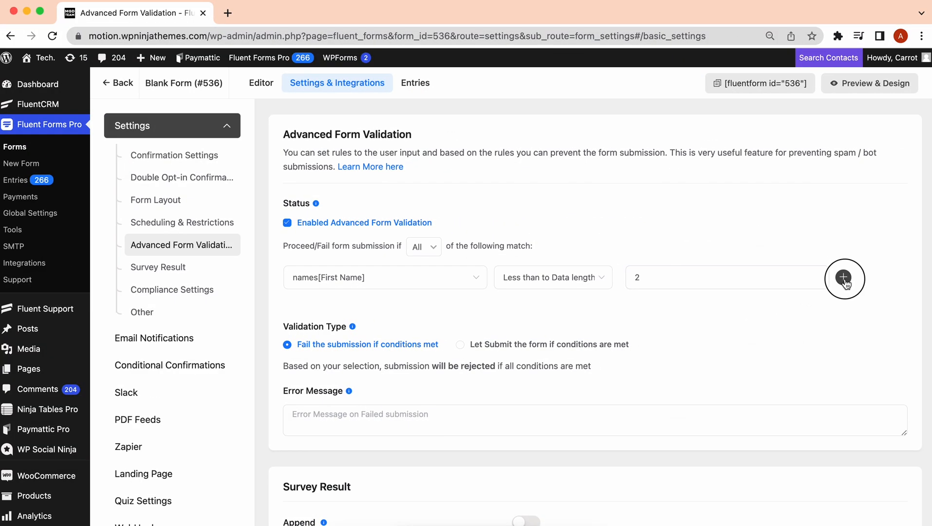
{"action": "left_click", "coordinate": [844, 277]}
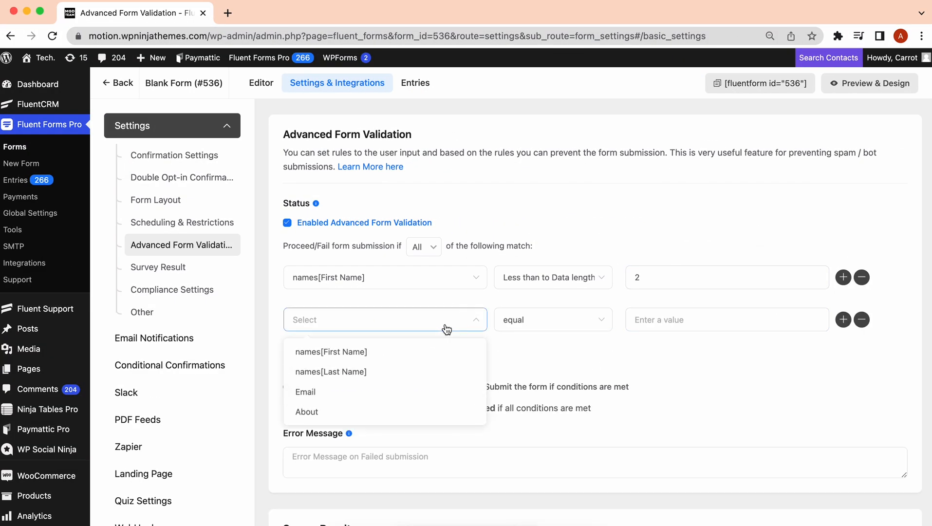
{"action": "left_click", "coordinate": [306, 412]}
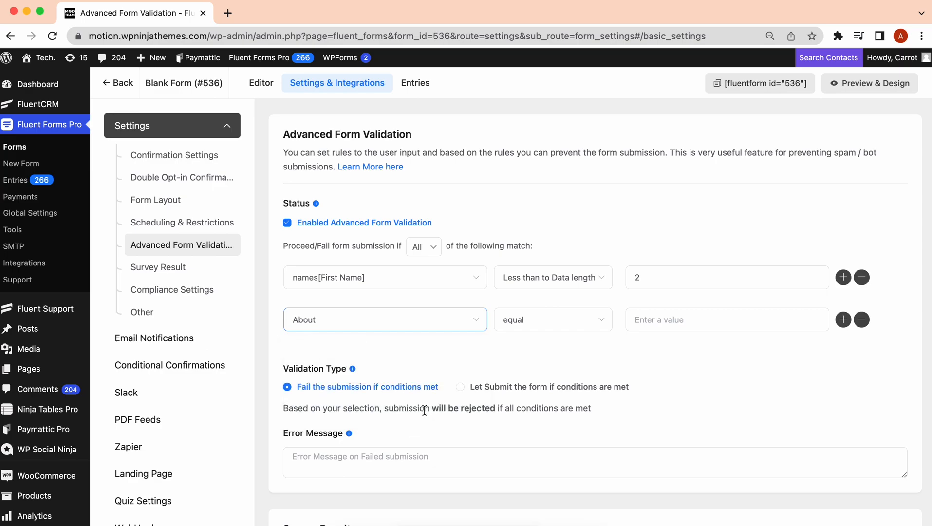
{"action": "left_click", "coordinate": [553, 320]}
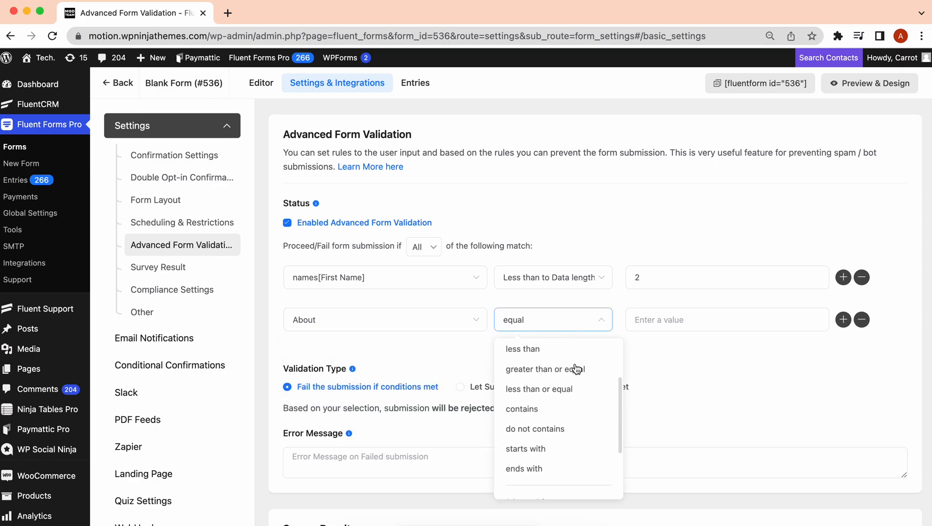
{"action": "left_click", "coordinate": [543, 369]}
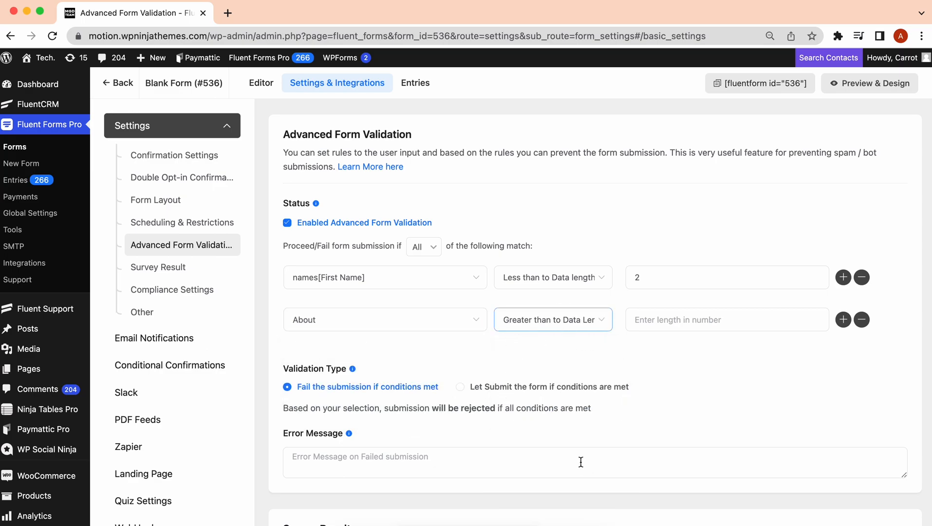
{"action": "left_click", "coordinate": [727, 319]}
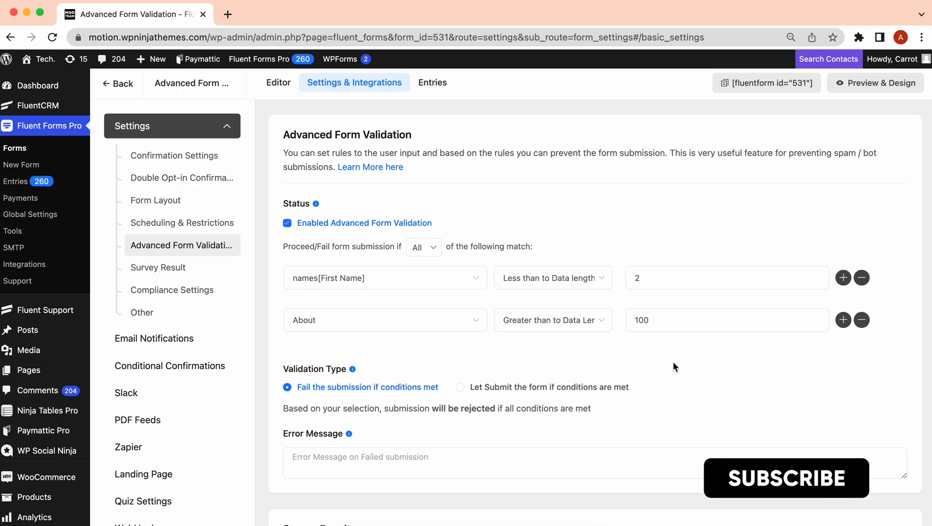
- Keep All conditions and Fail validation type, and set the error message to 'Error!'
{"action": "left_click", "coordinate": [424, 247]}
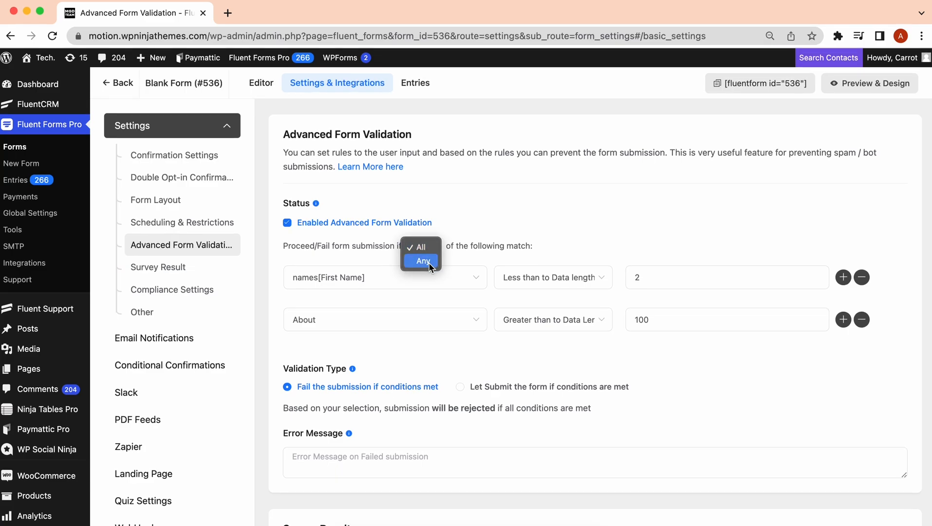
{"action": "left_click", "coordinate": [420, 247]}
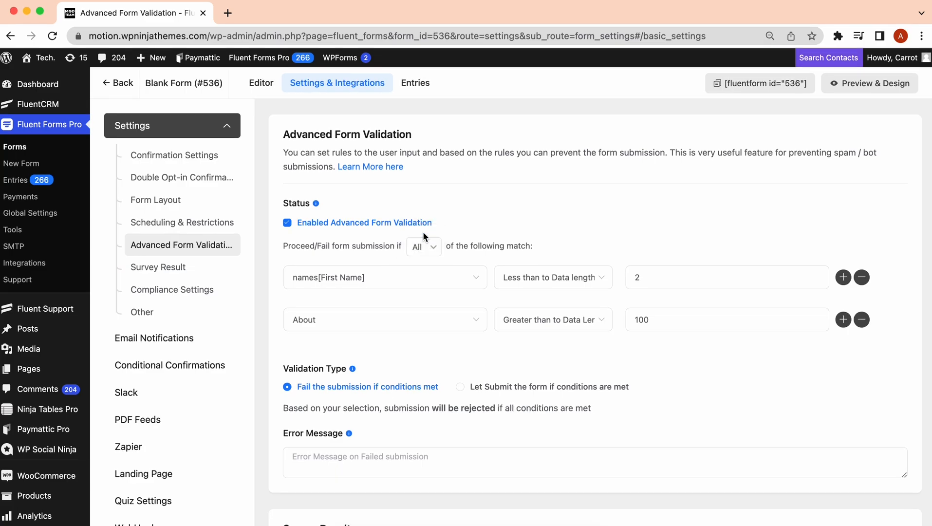
{"action": "left_click", "coordinate": [460, 386]}
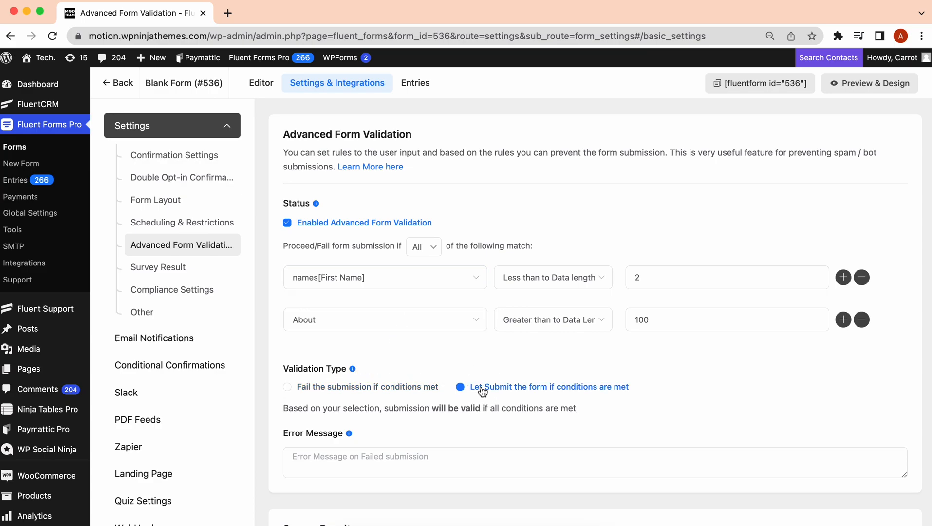
{"action": "left_click", "coordinate": [287, 387]}
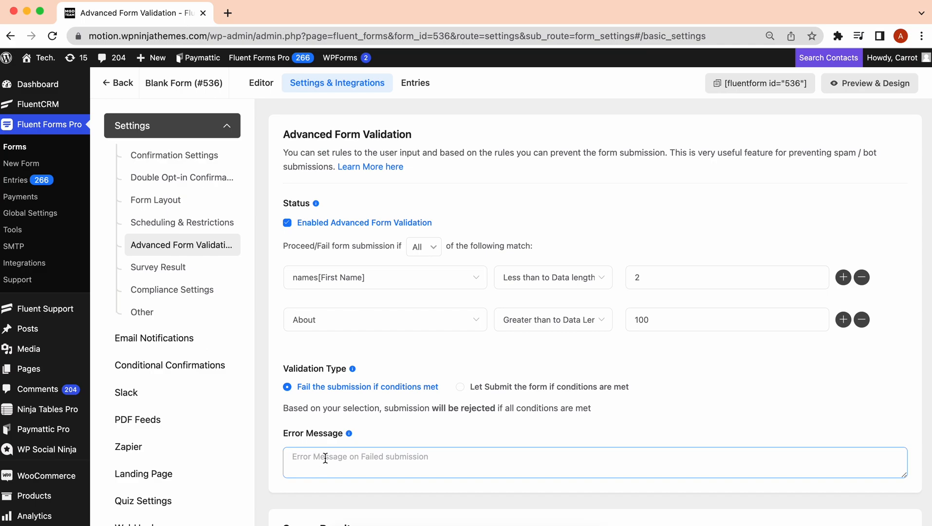
{"action": "type", "text": "Error!"}
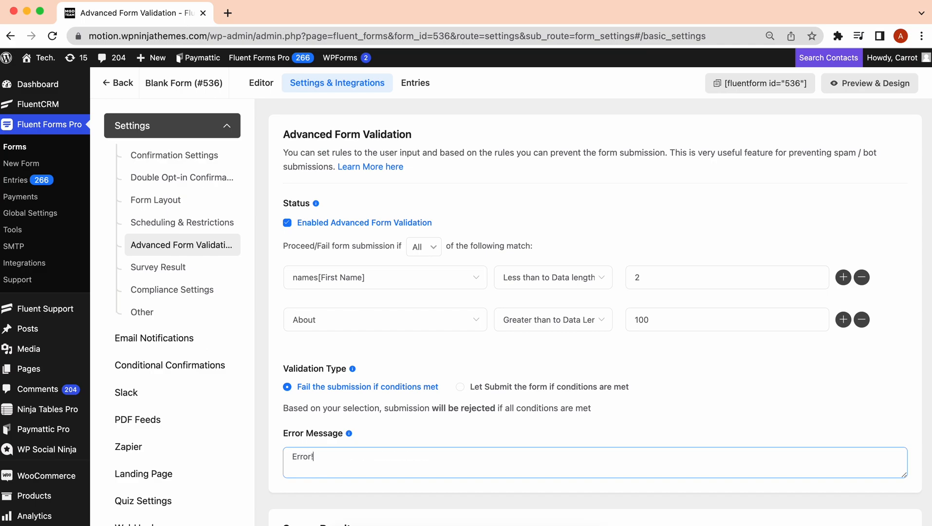
{"action": "left_click", "coordinate": [174, 155]}
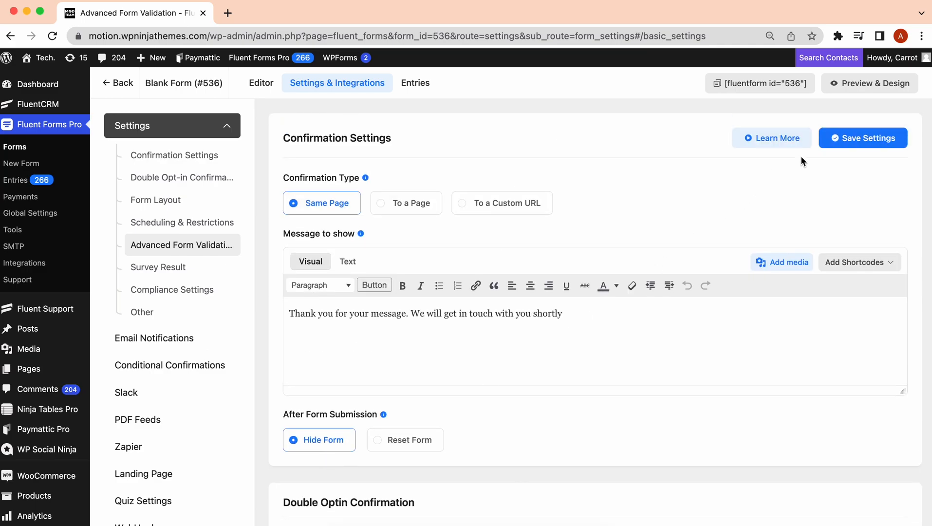
{"action": "left_click", "coordinate": [863, 138]}
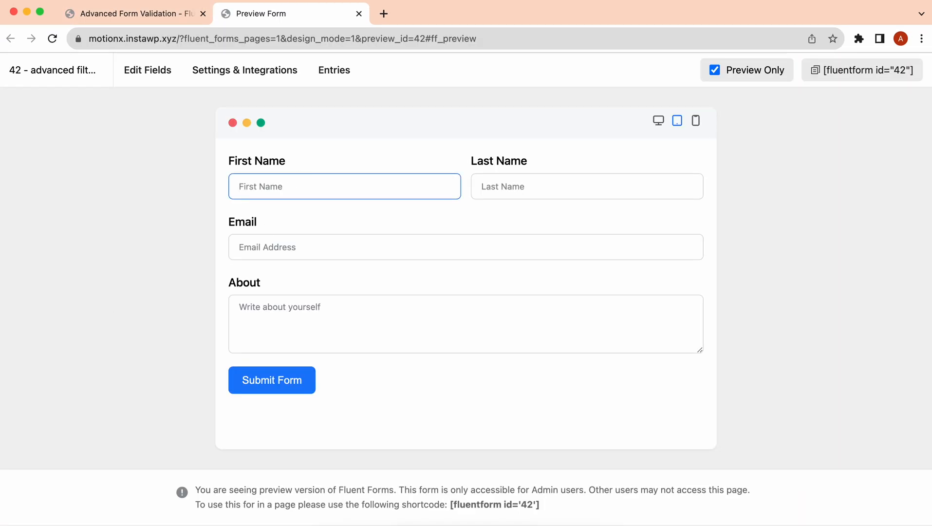
{"action": "type", "text": "Pikachu"}
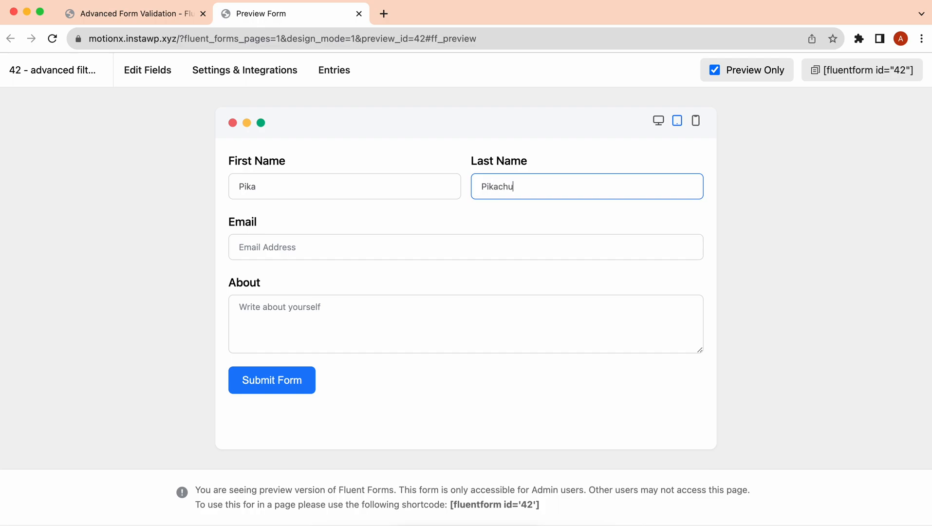
{"action": "type", "text": "Pika.chu"}
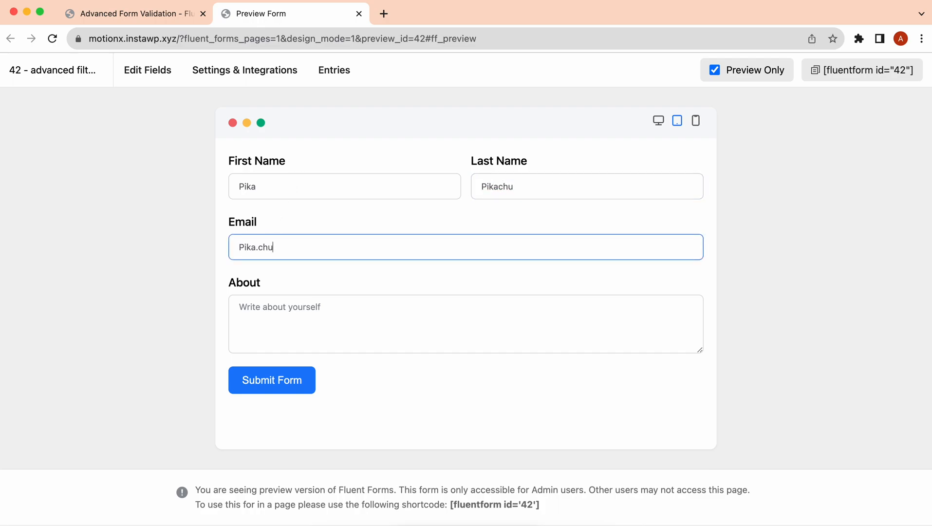
{"action": "type", "text": "@mon.pokes"}
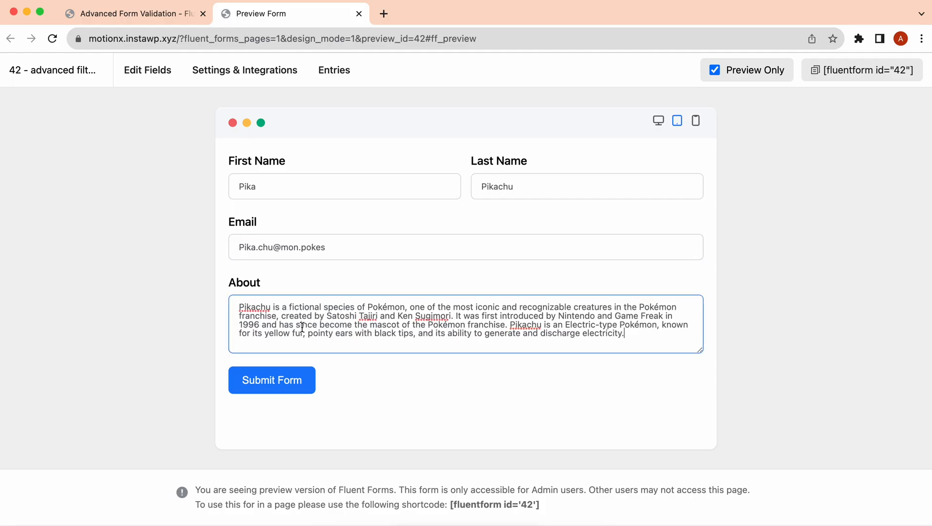
{"action": "left_click", "coordinate": [272, 380]}
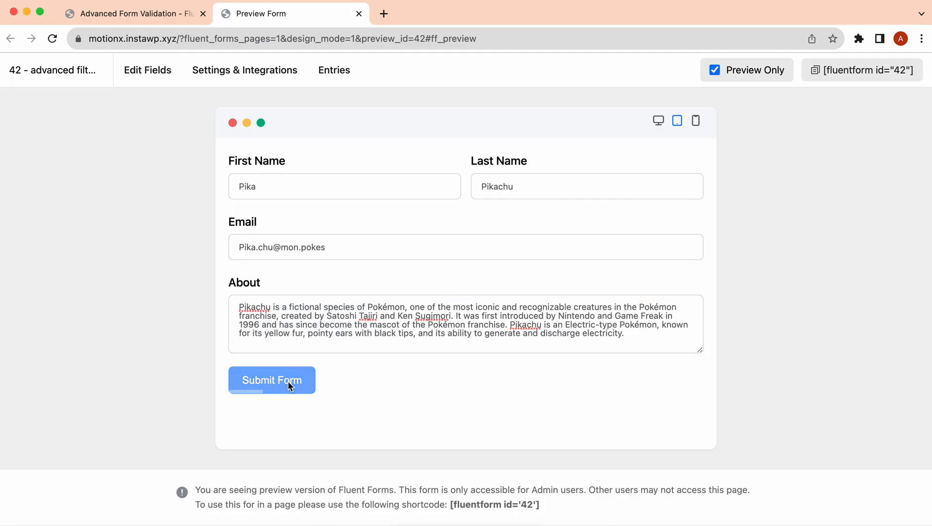
{"action": "left_click", "coordinate": [272, 380]}
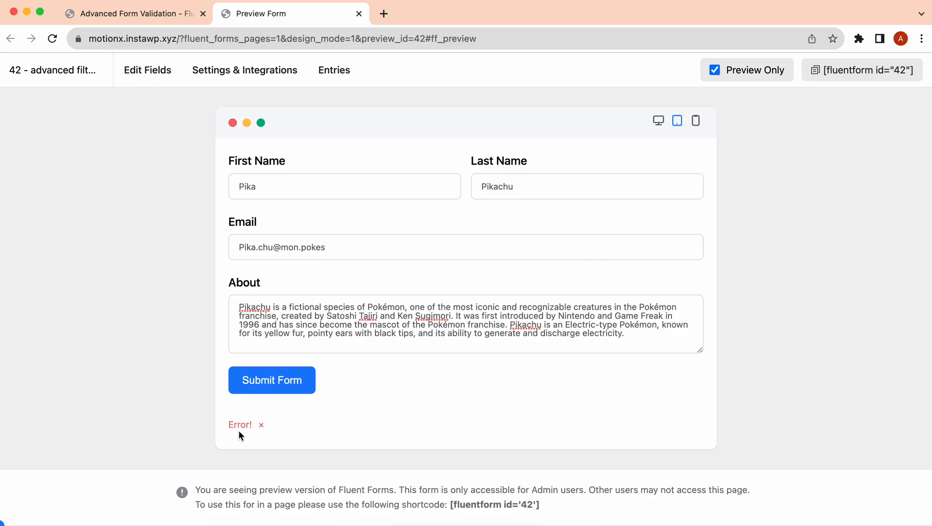